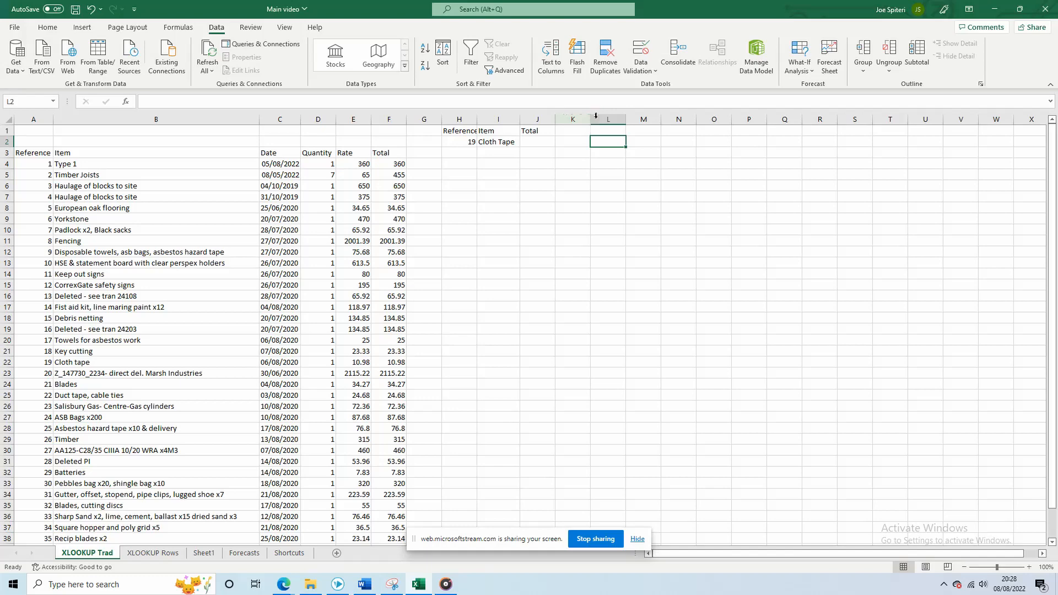
Type the side labels 2019, h and v into cells L2 to N2
text(20)
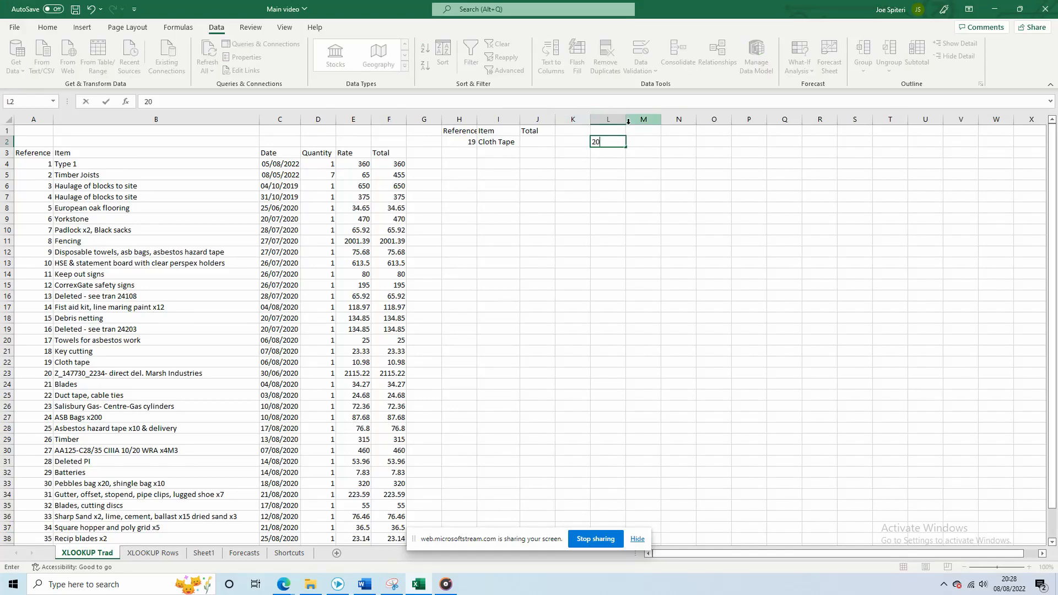
key(Return)
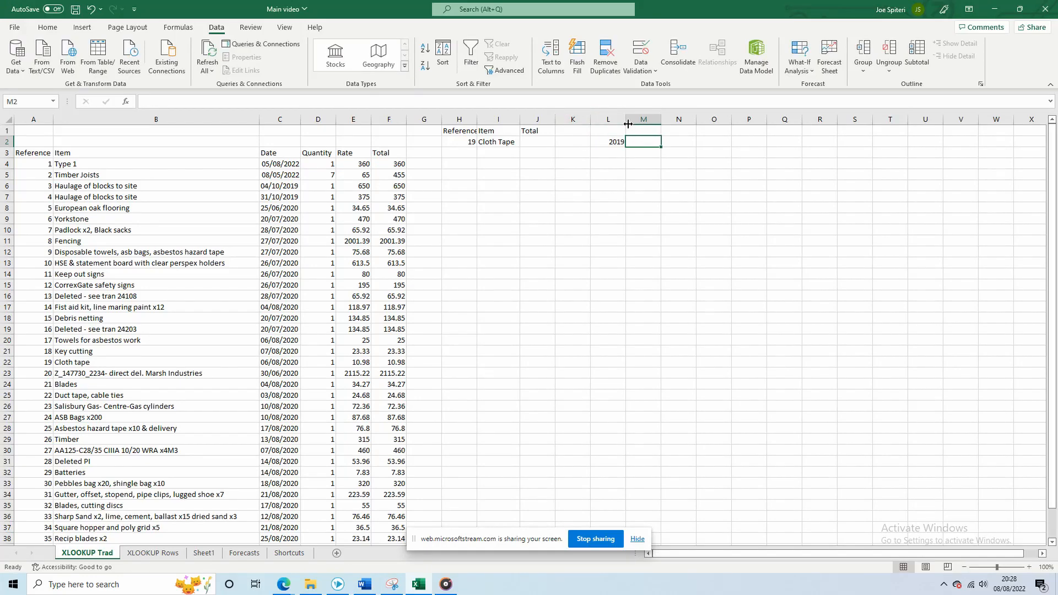
text(h)
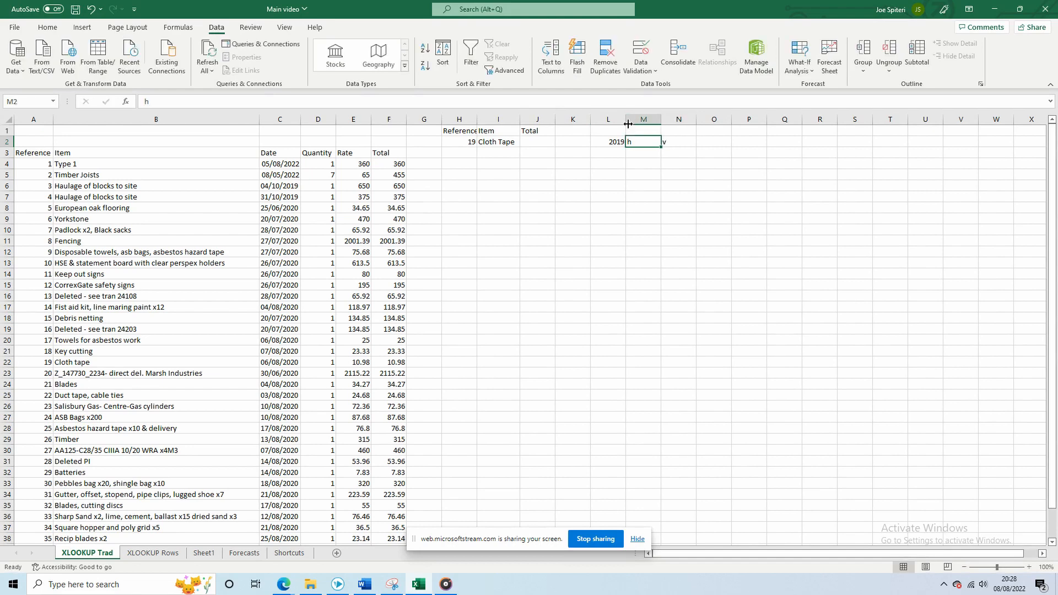
Check reference 19 in H2 against its Cloth Tape row in the data, then select J2
click(537, 142)
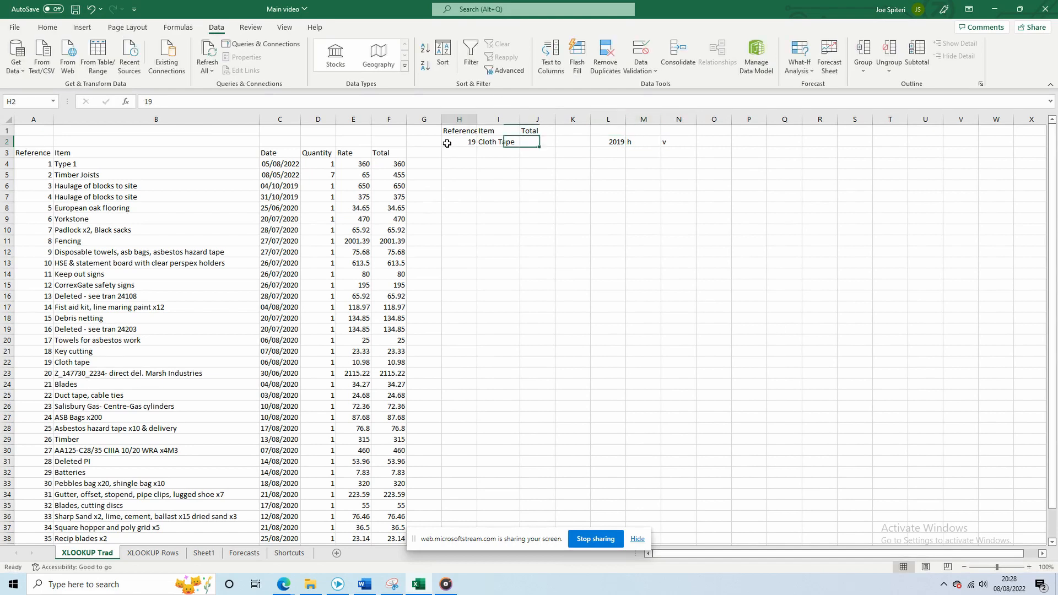
click(498, 142)
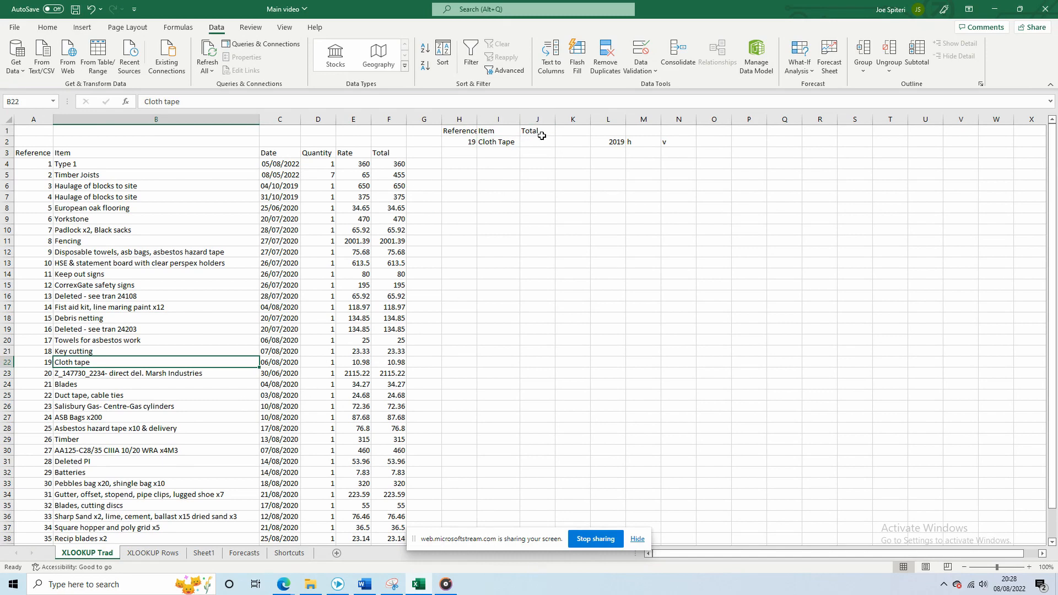
click(538, 141)
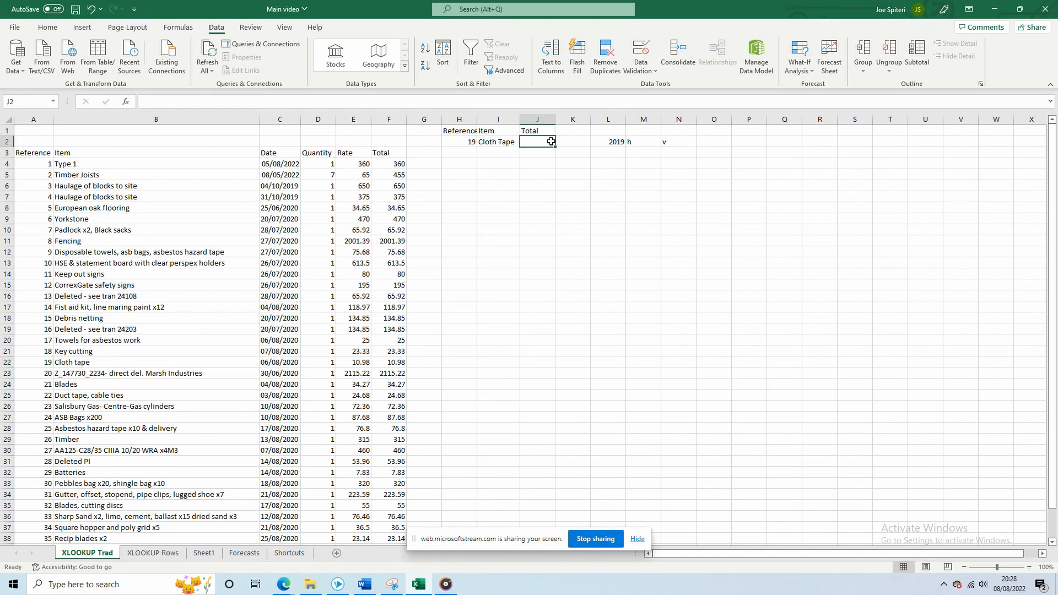
Enter =XLOOKUP(H2,A4:A41,F4:F41) in J2 to return 10.98, then go to the XLOOKUP Rows sheet
text(=)
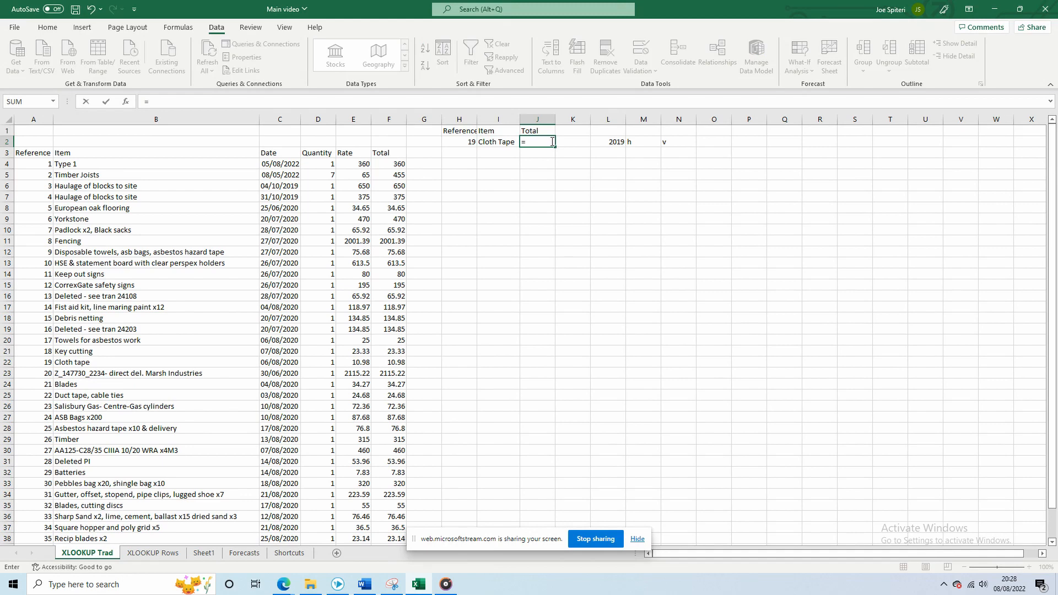
text(xlookup(H2,)
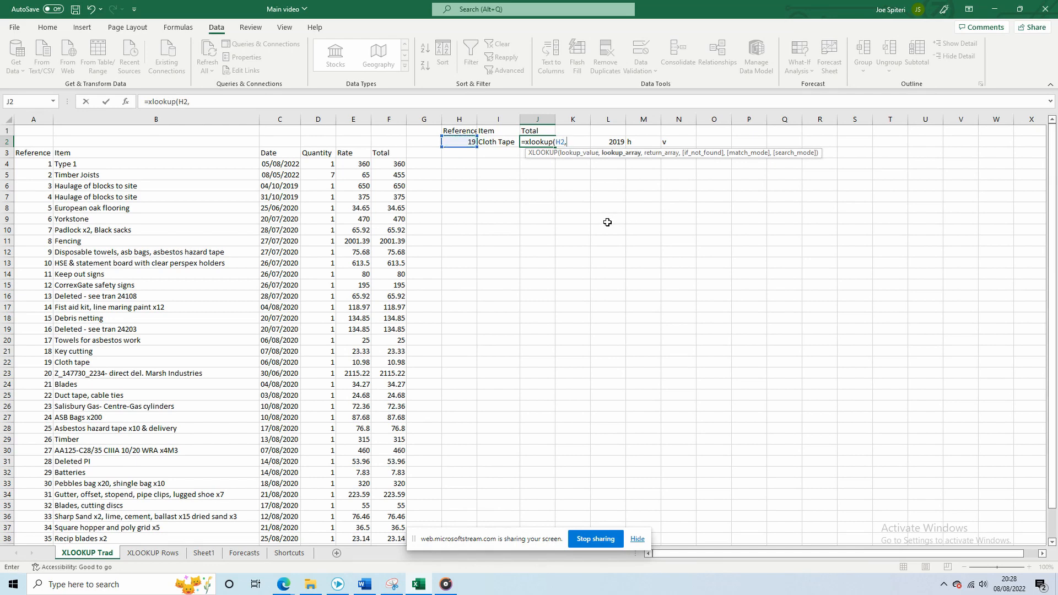
click(32, 164)
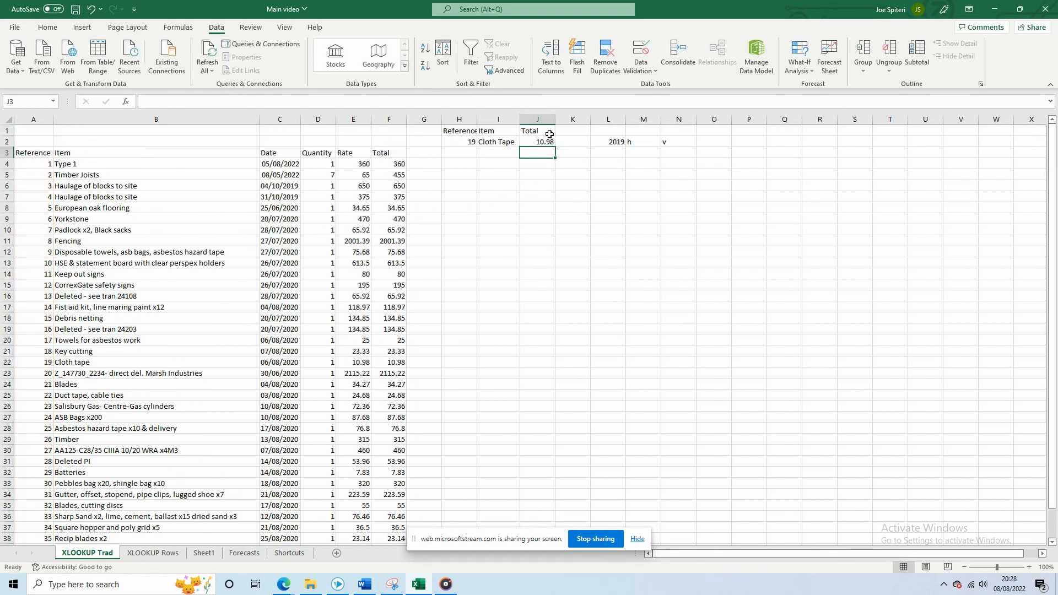
click(538, 141)
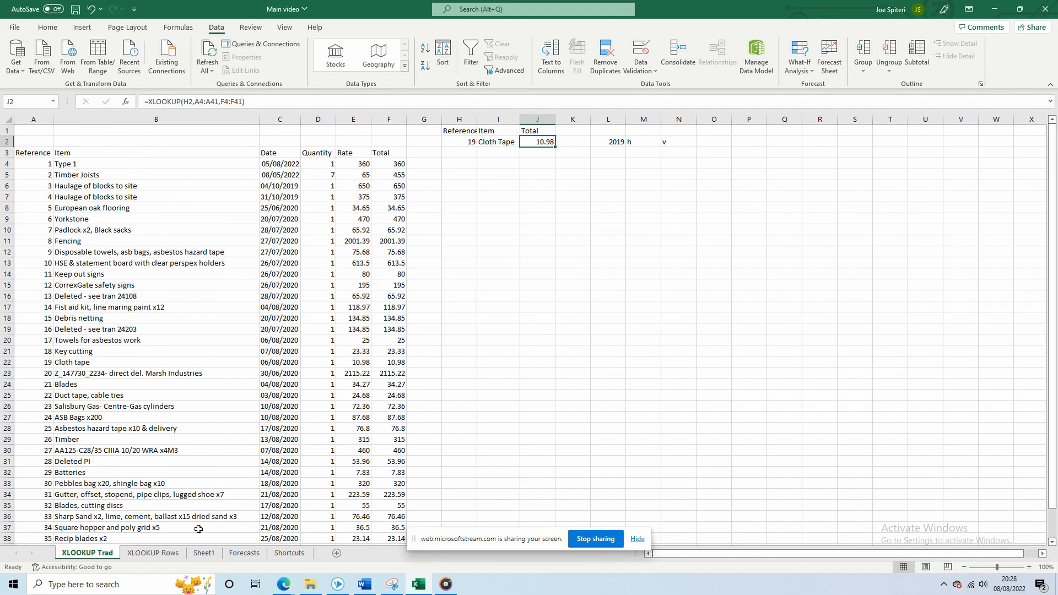
click(153, 553)
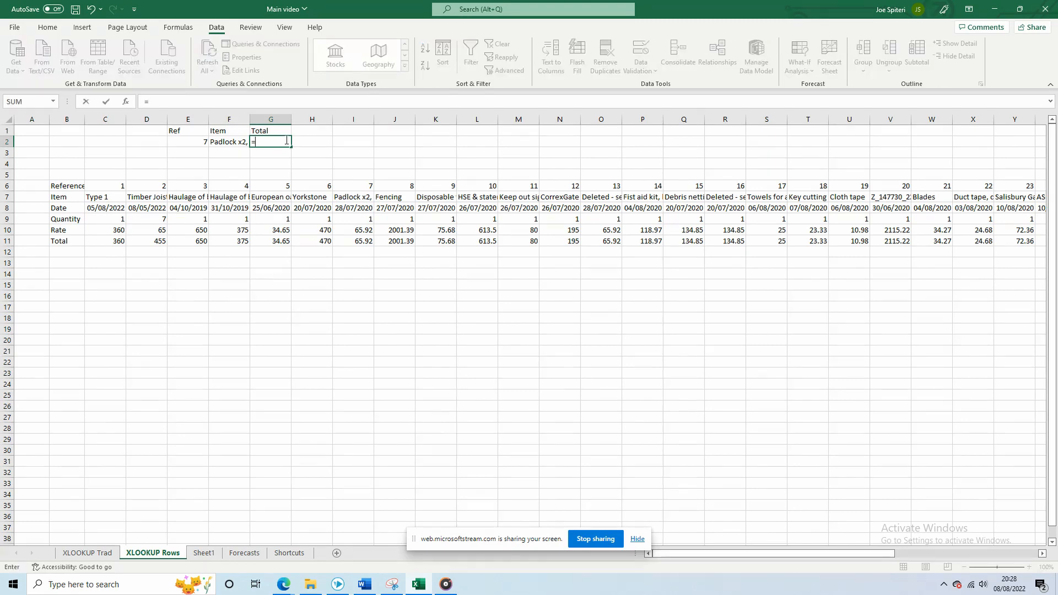
Build a horizontal XLOOKUP in G2 on E2 returning 65.92 for Padlock, checked against I11
text(=xlookup(E2)
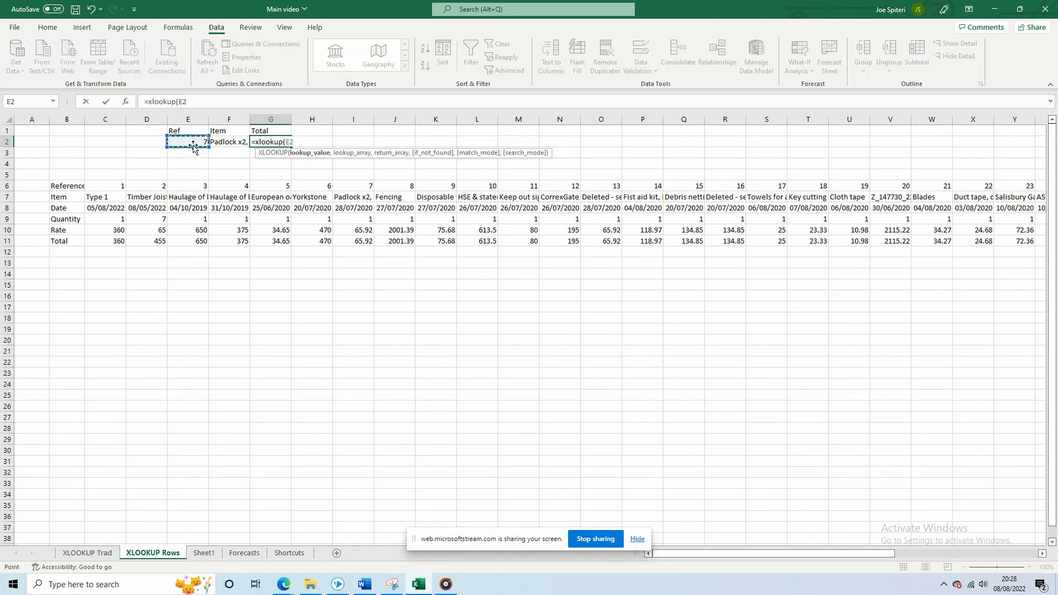
click(104, 185)
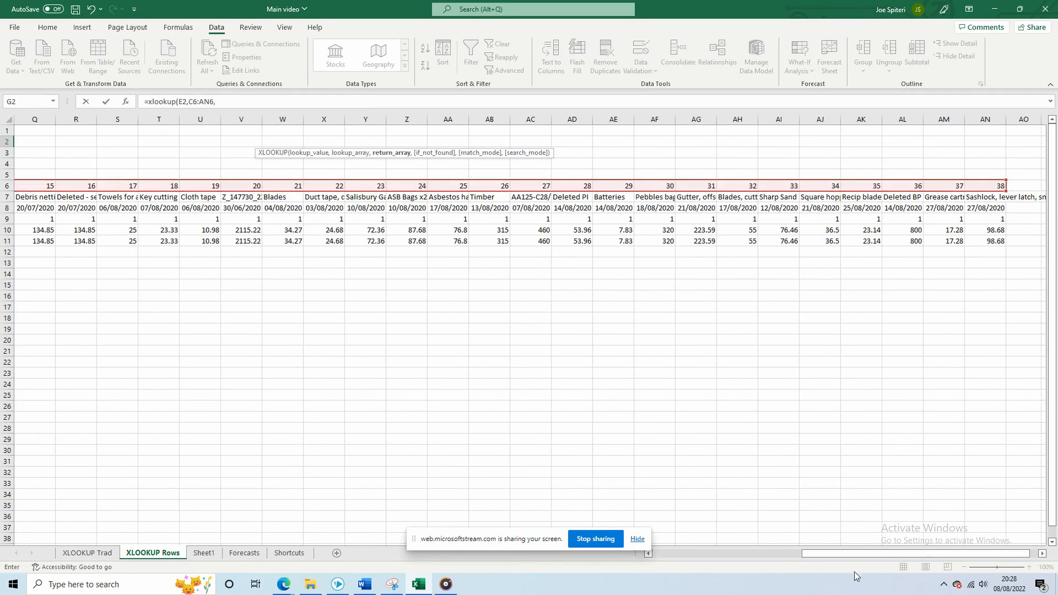
click(105, 241)
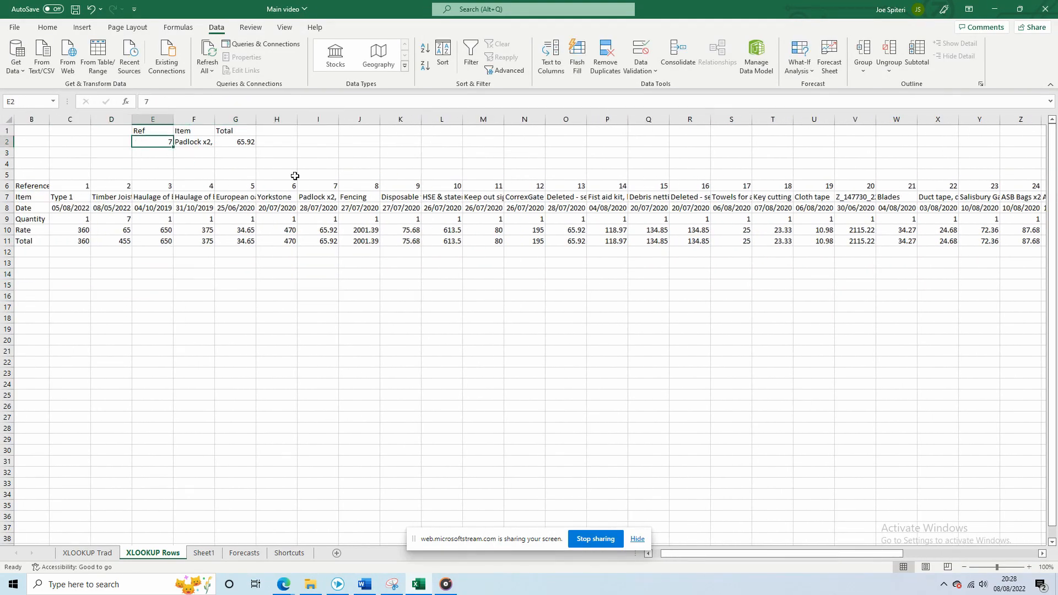
click(318, 241)
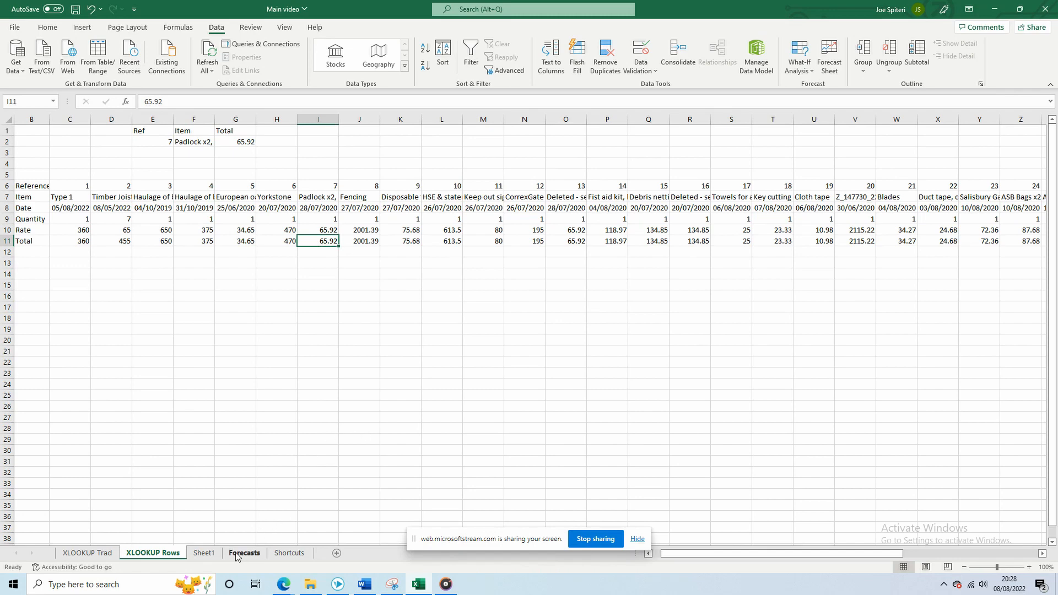
On the Forecasts sheet, select the 2022 Month and Labour Cost range B2:C13
click(243, 552)
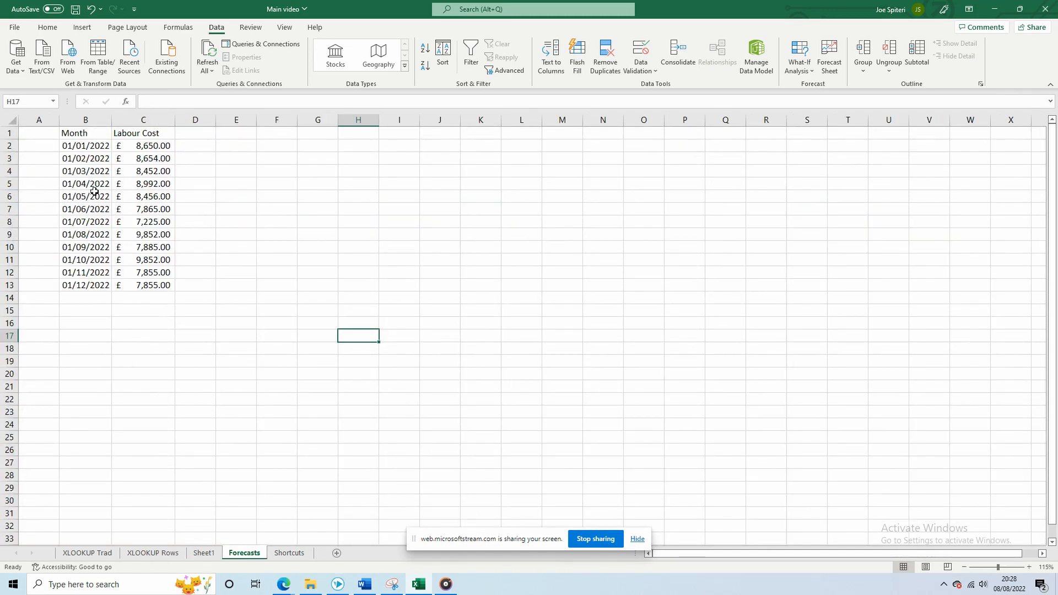
mouse_move(88, 173)
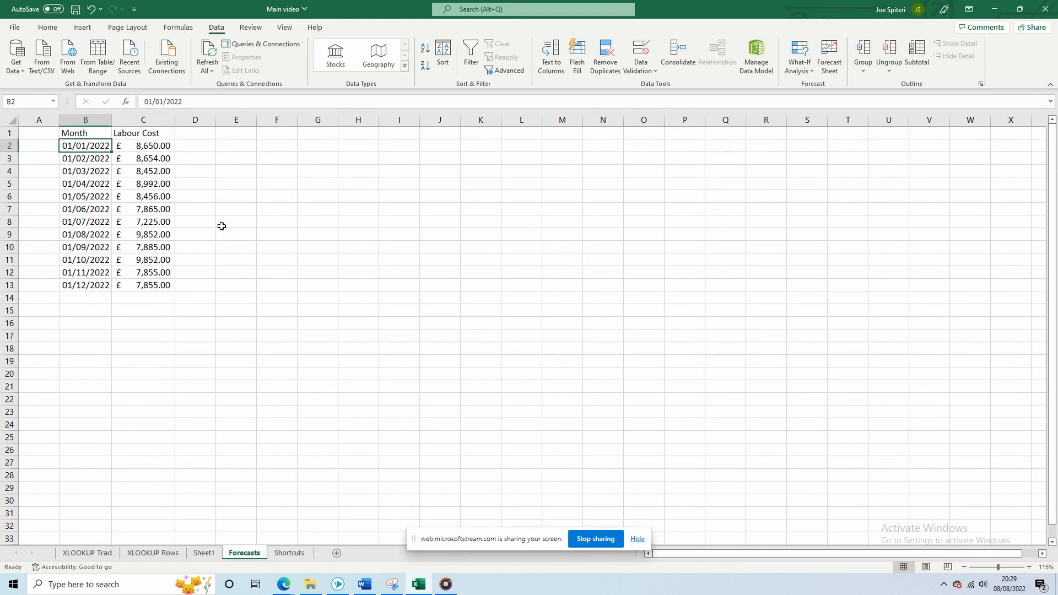
drag(84, 146, 85, 221)
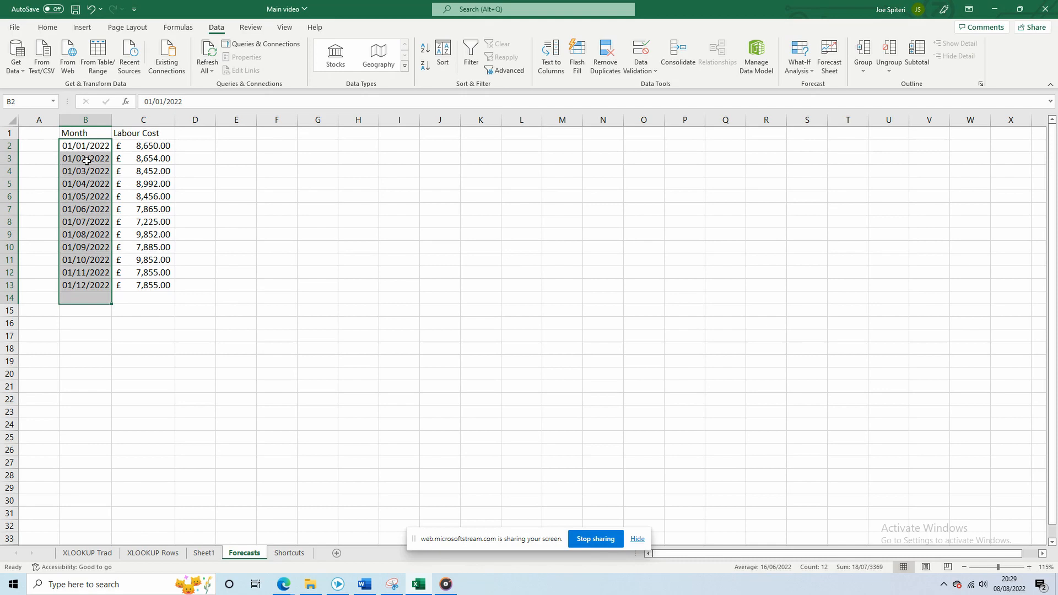
click(143, 145)
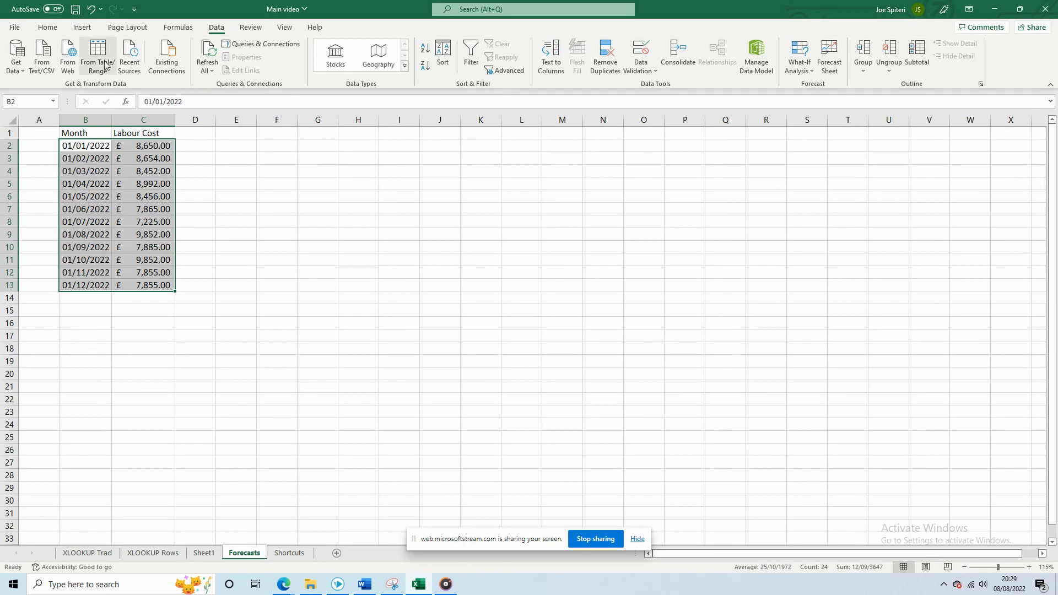
click(46, 27)
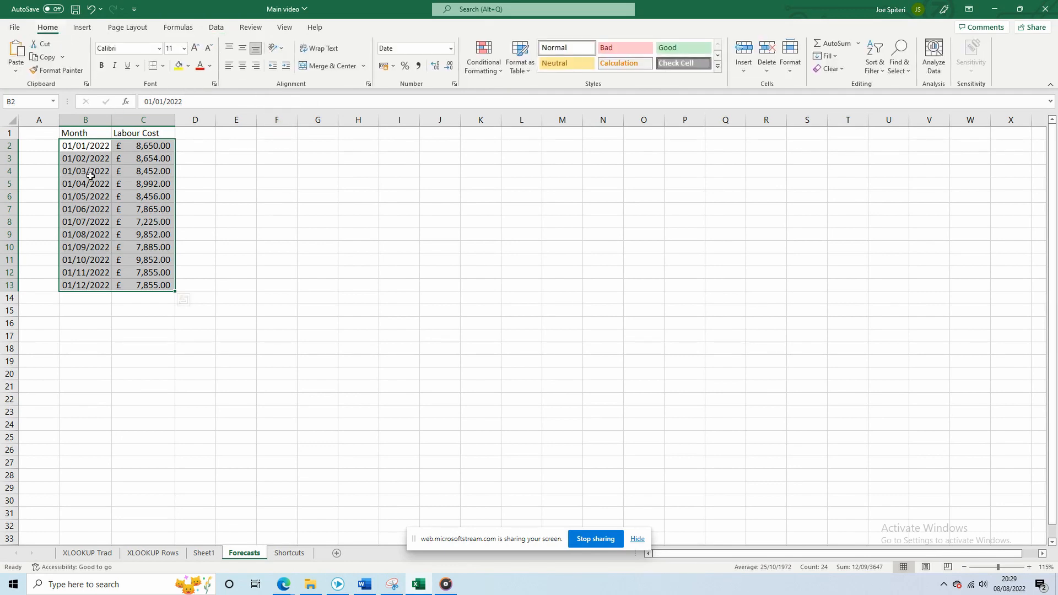
click(216, 27)
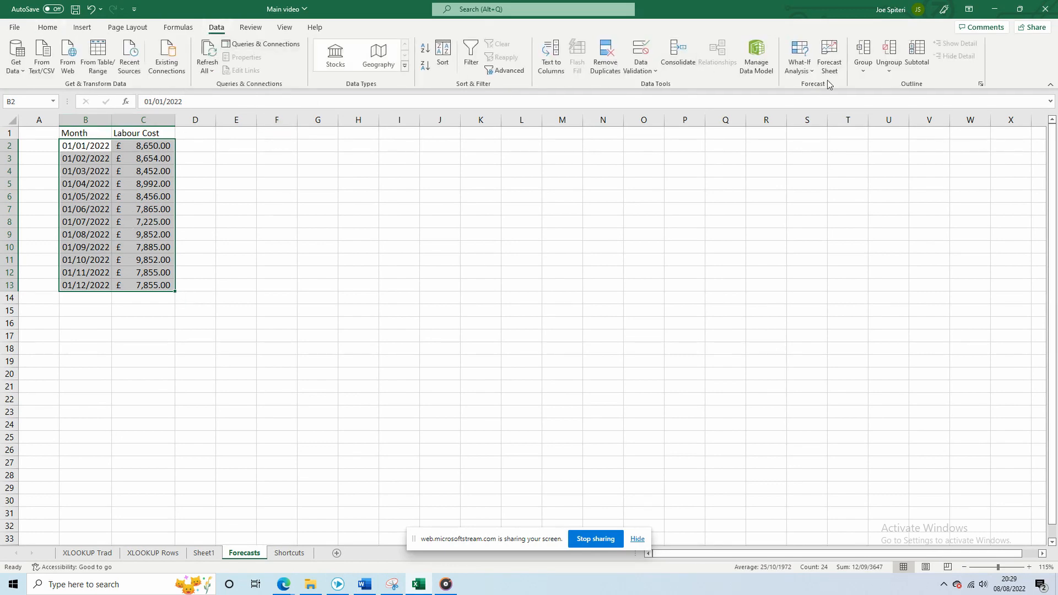
Create a forecast sheet through April 2023, then return to Forecasts and reselect the 2022 data
click(829, 56)
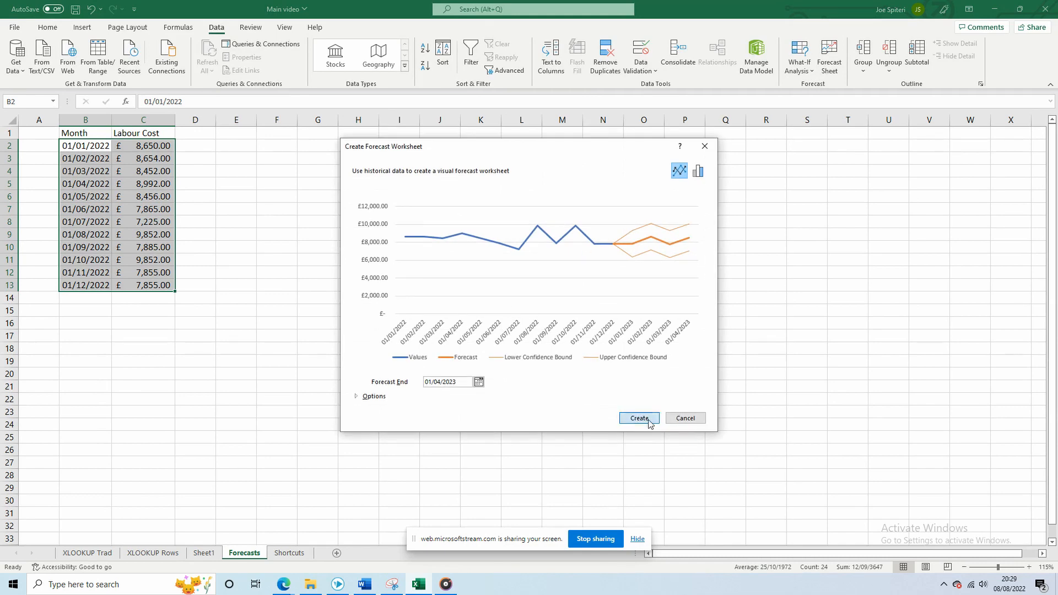
click(637, 417)
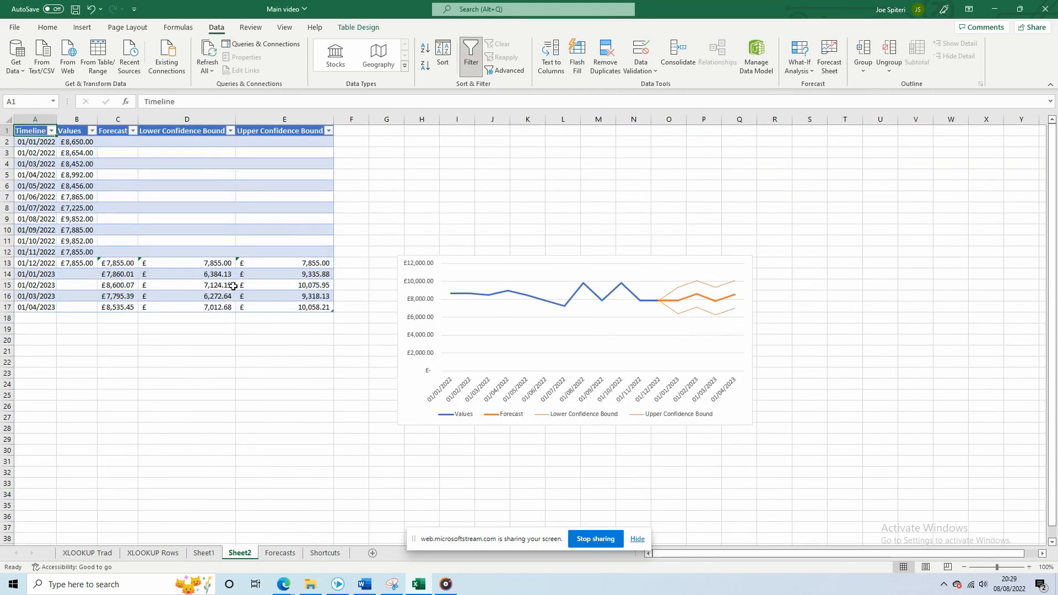
mouse_move(685, 302)
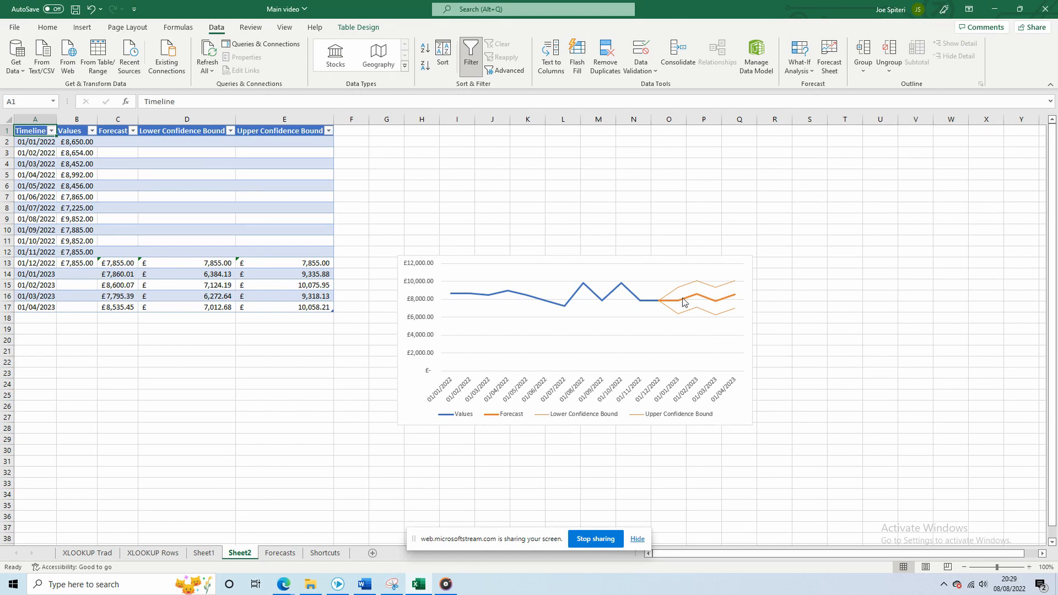
mouse_move(715, 314)
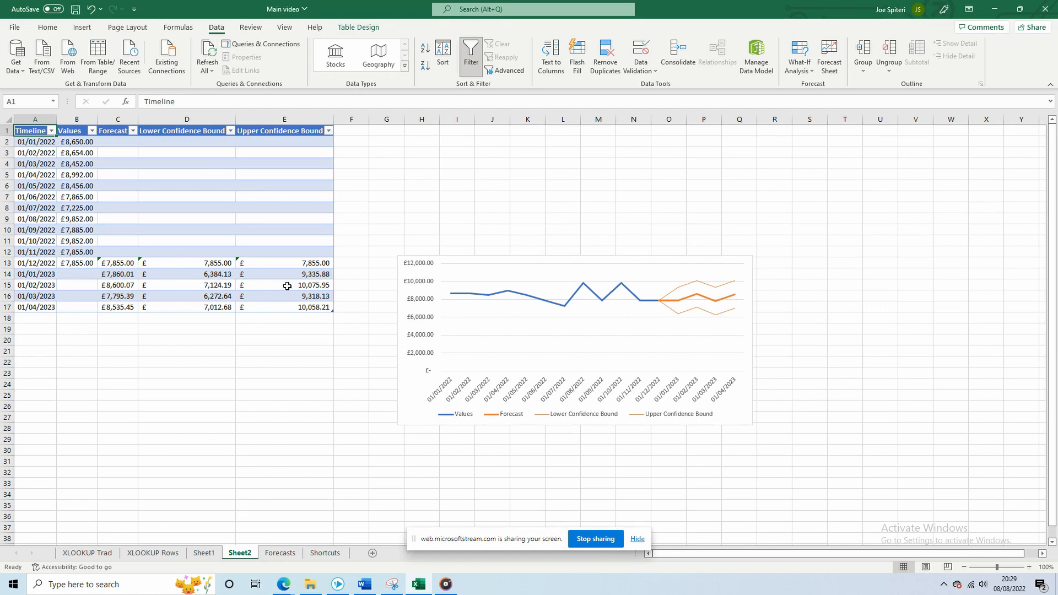
click(152, 553)
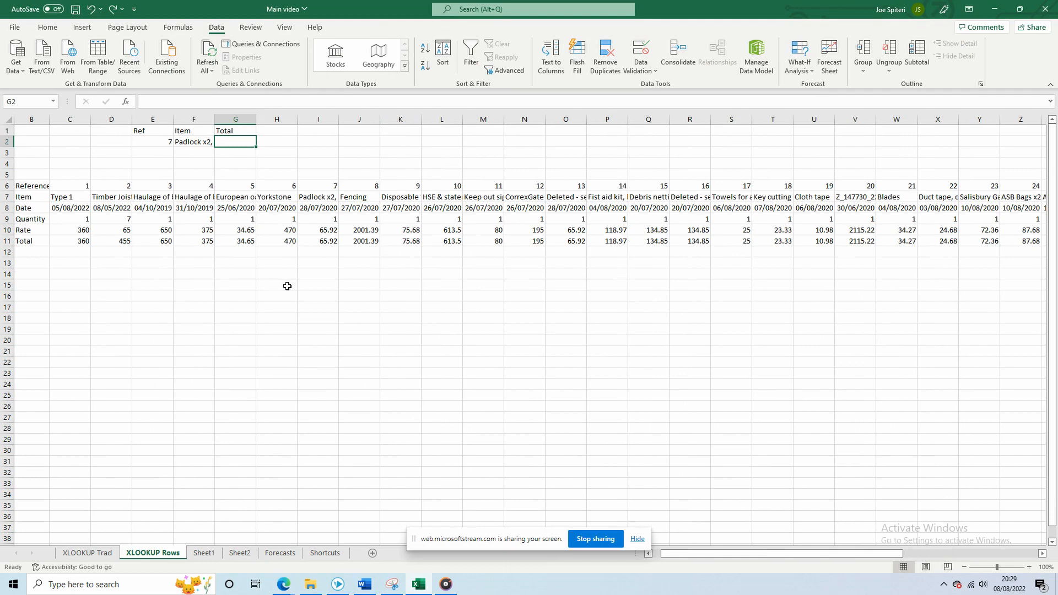
click(279, 552)
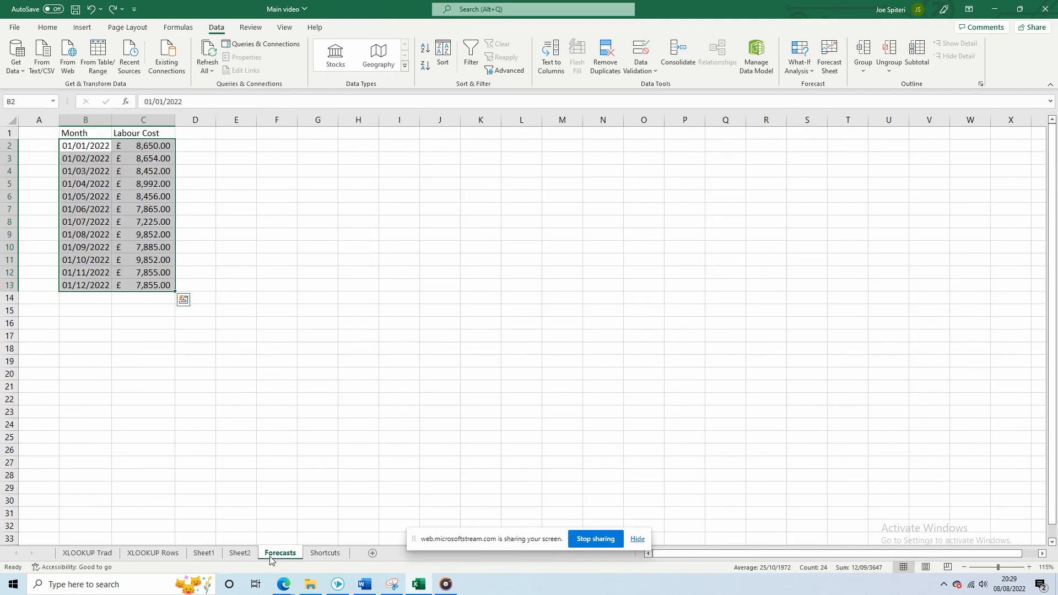
mouse_move(274, 211)
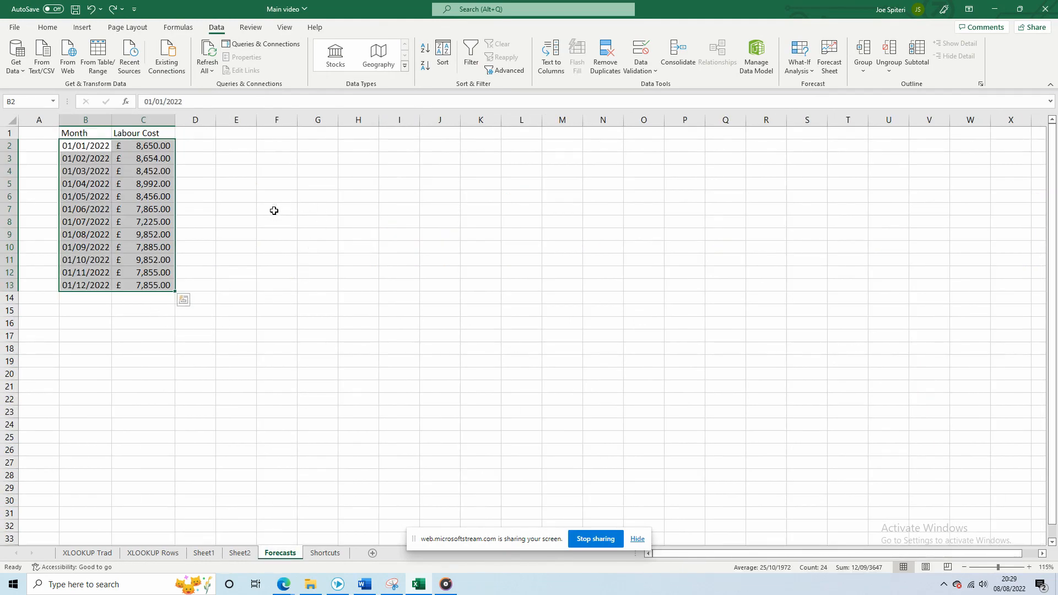
click(277, 208)
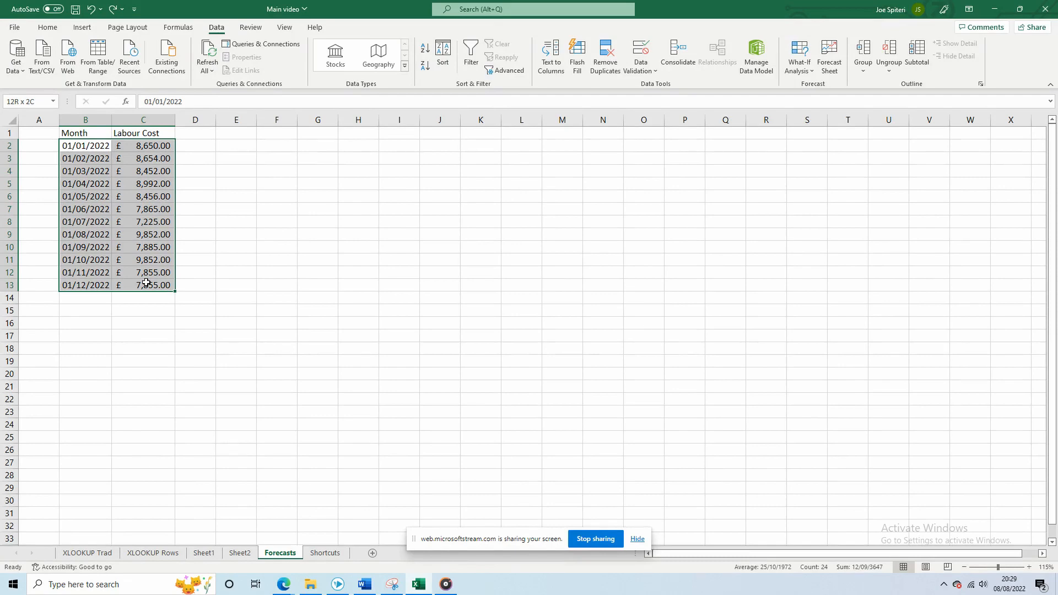
click(85, 146)
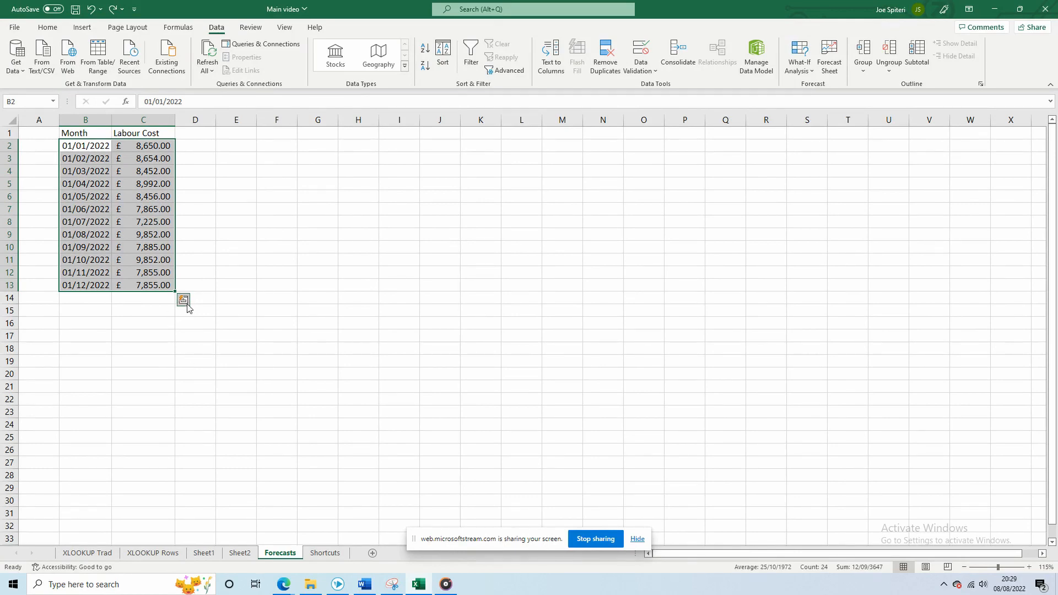
mouse_move(183, 300)
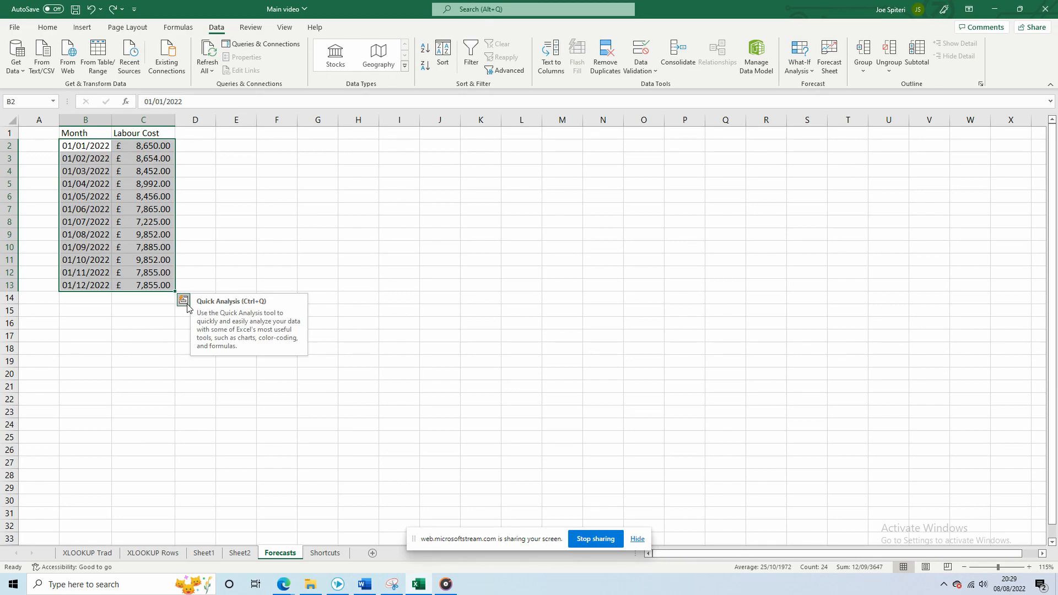
click(183, 300)
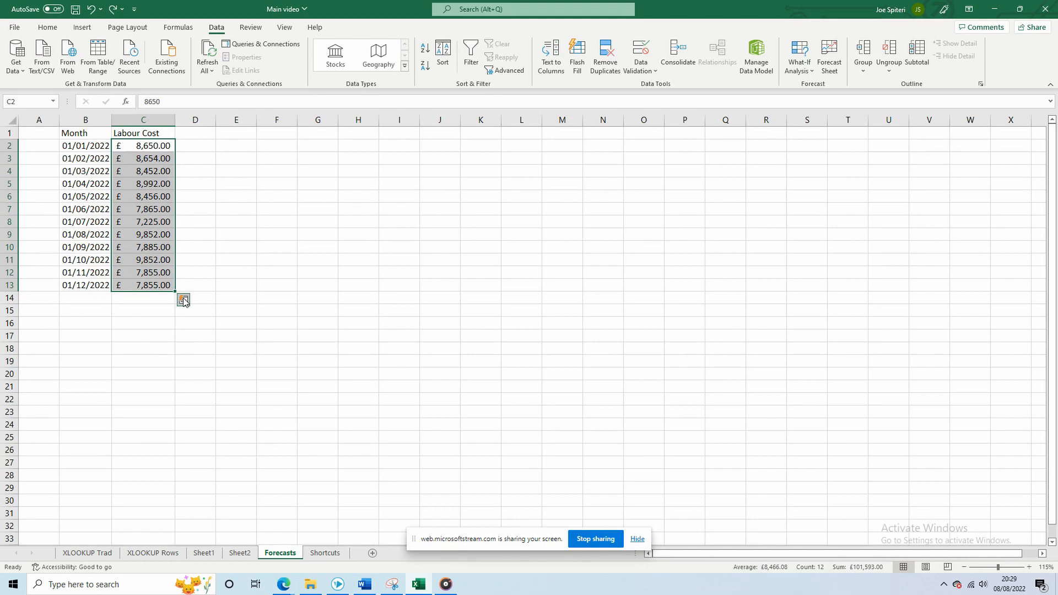
click(183, 298)
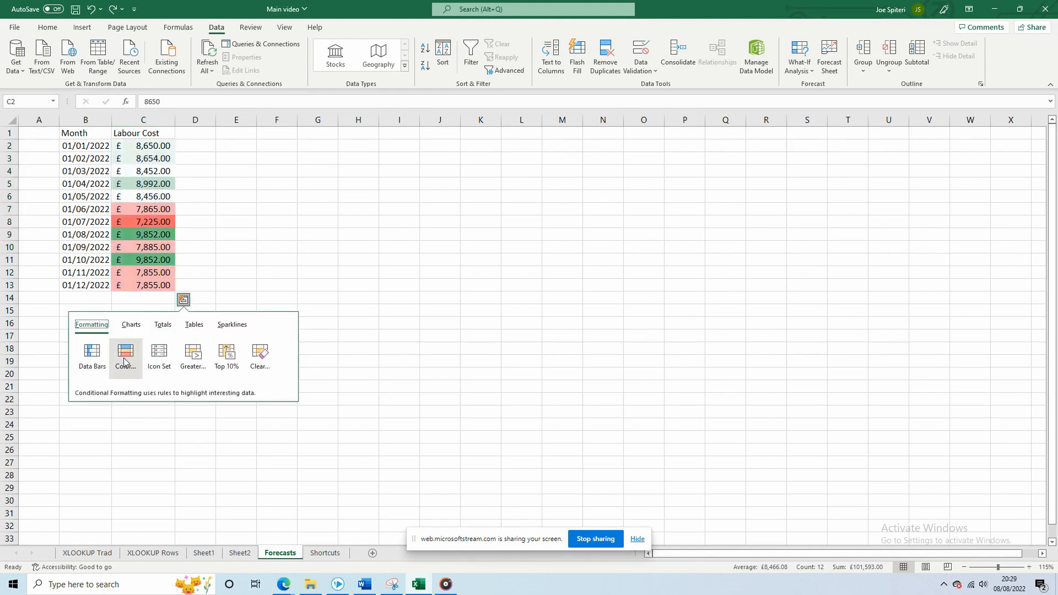
click(131, 325)
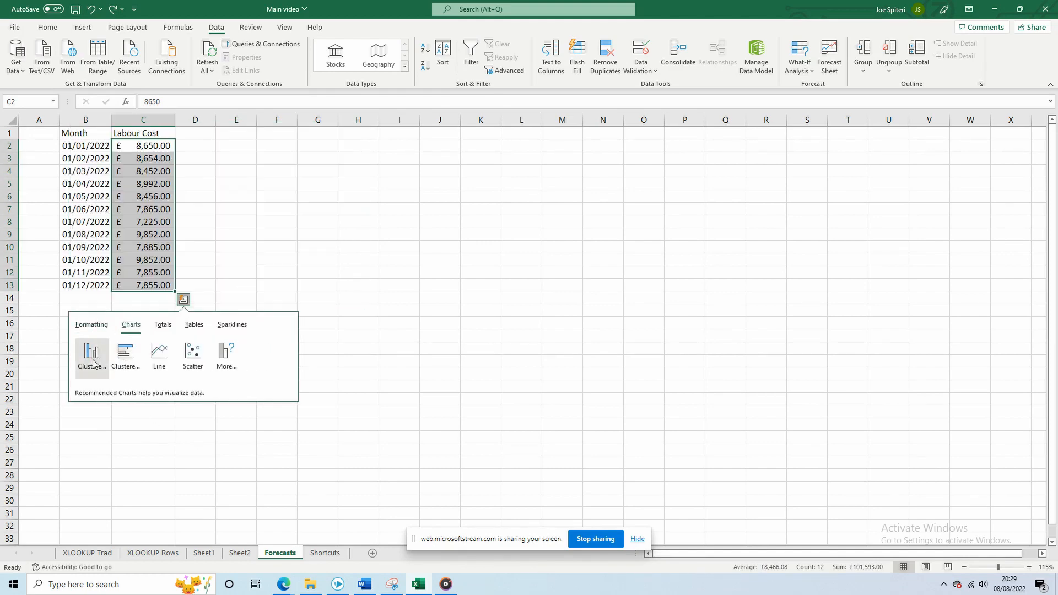
click(162, 325)
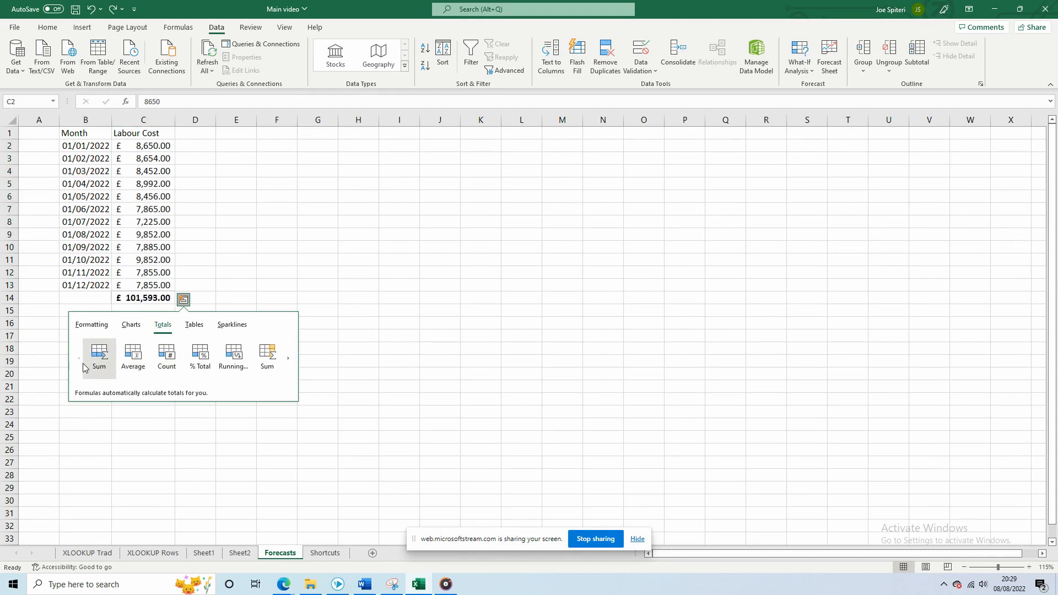
click(231, 325)
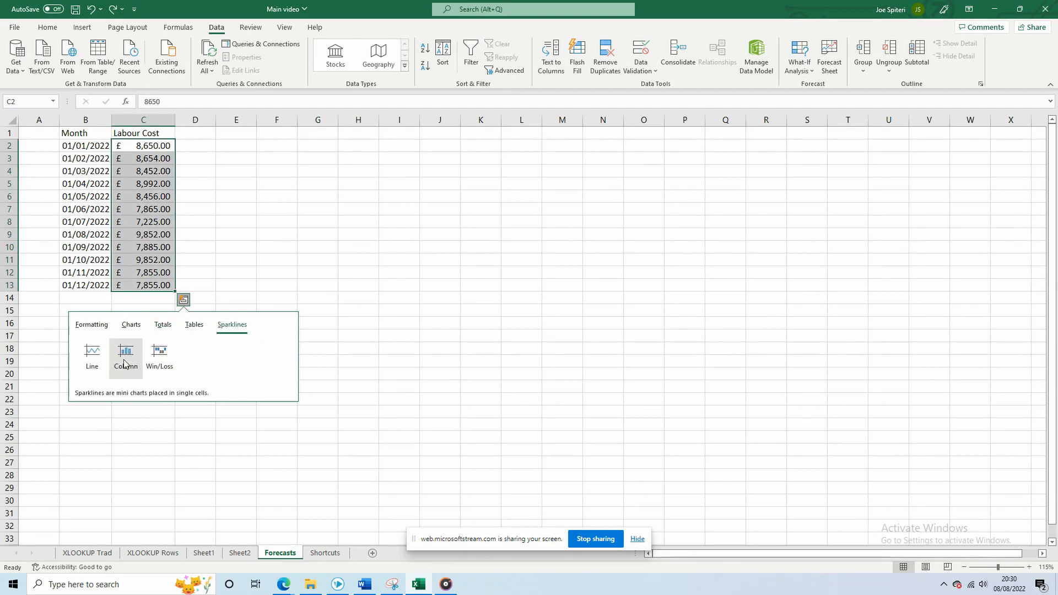
mouse_move(395, 310)
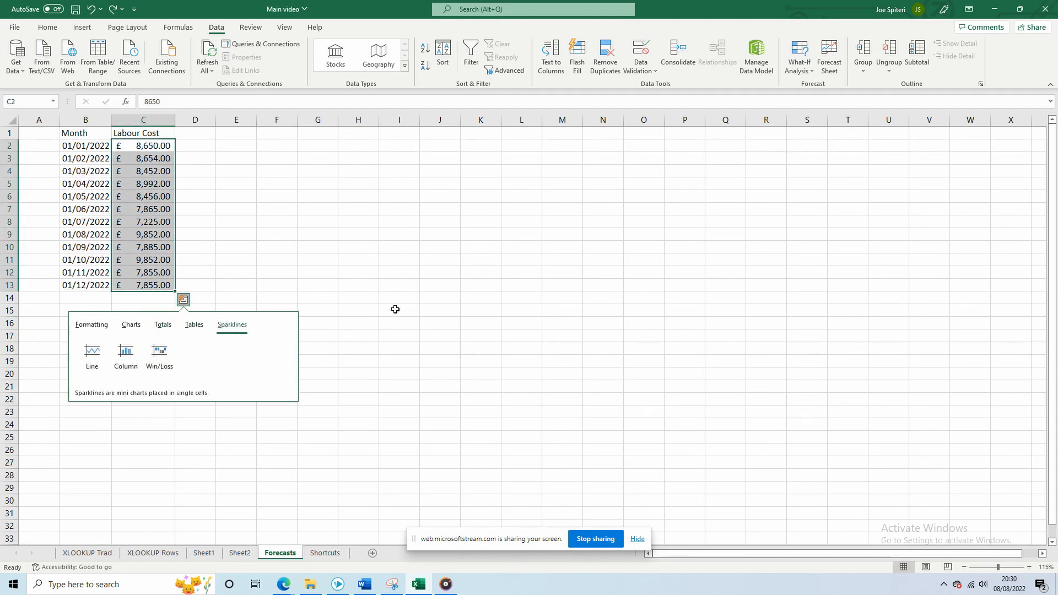
click(399, 309)
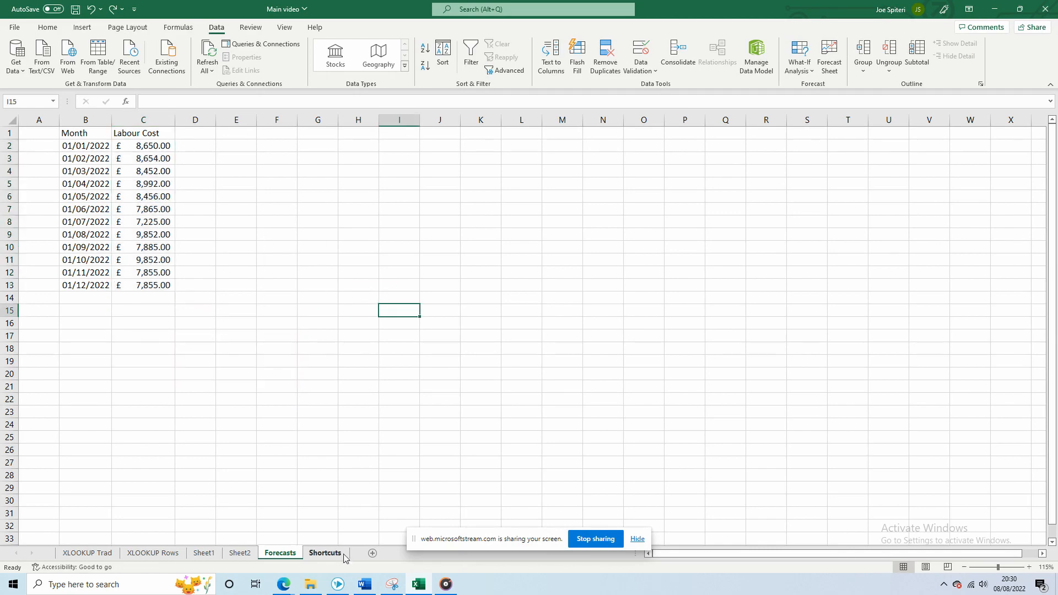
Hide the Hide me row and Hide Column column on Shortcuts, then open blank workbook Book1
click(325, 553)
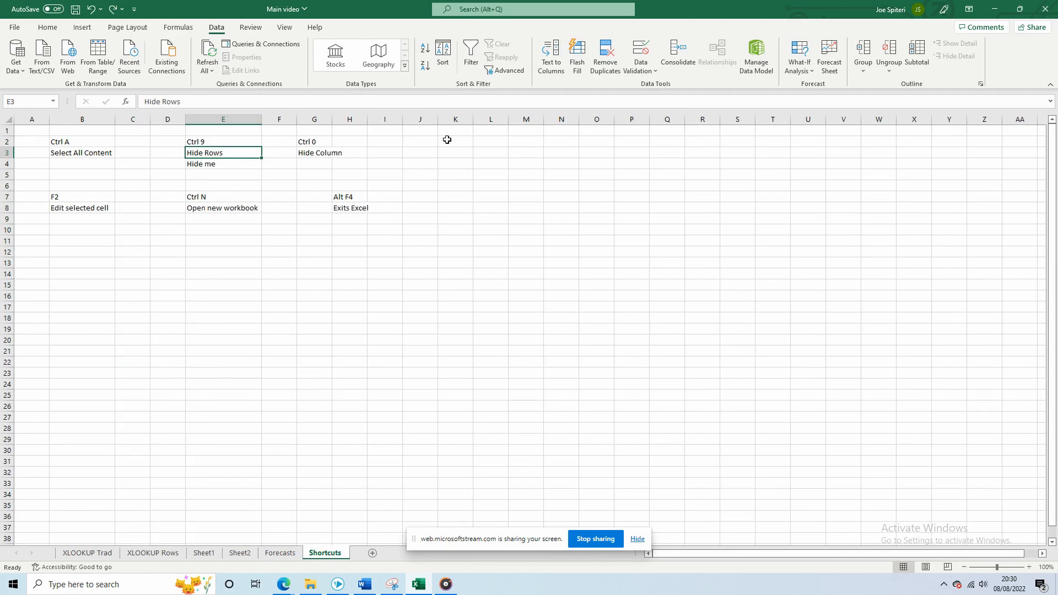
click(490, 130)
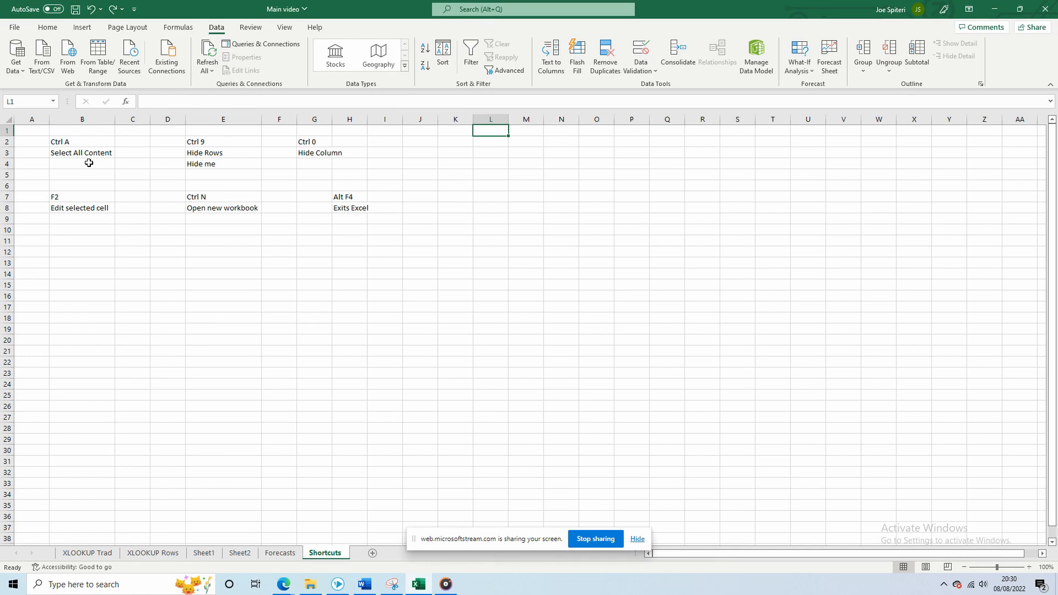
mouse_move(474, 140)
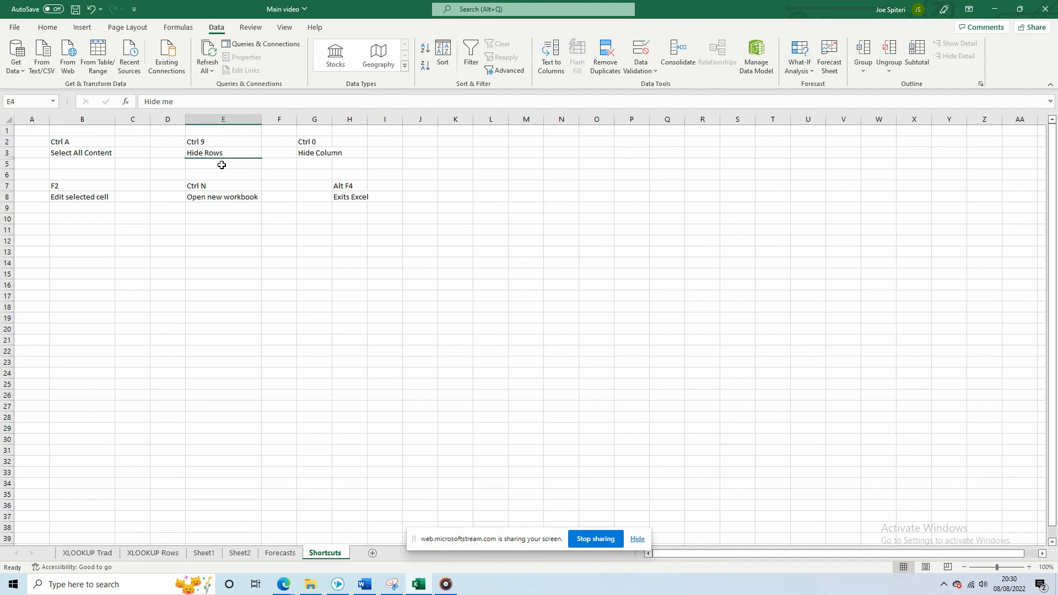
click(314, 153)
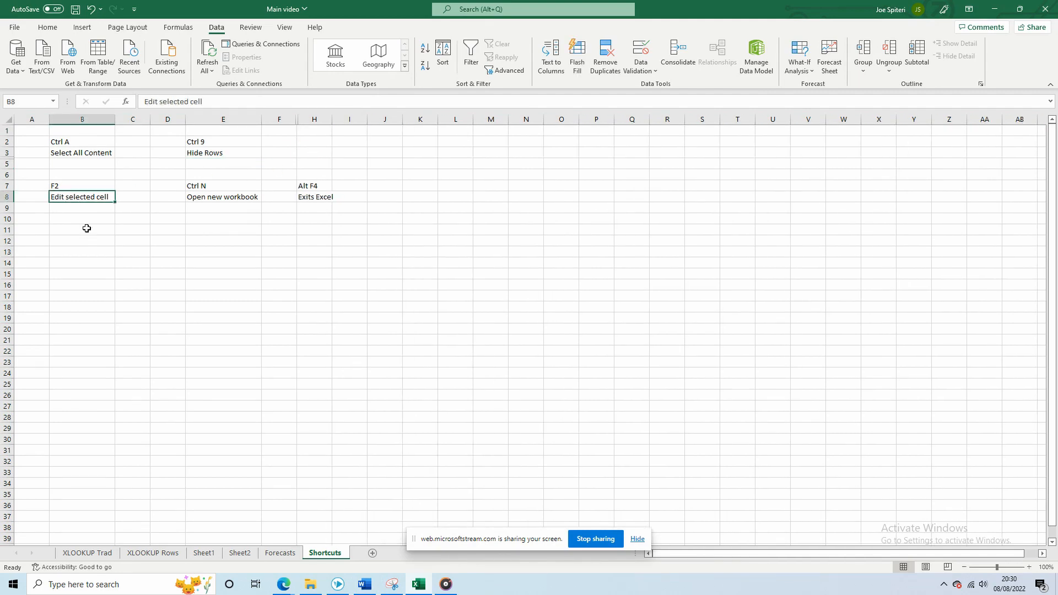
click(166, 229)
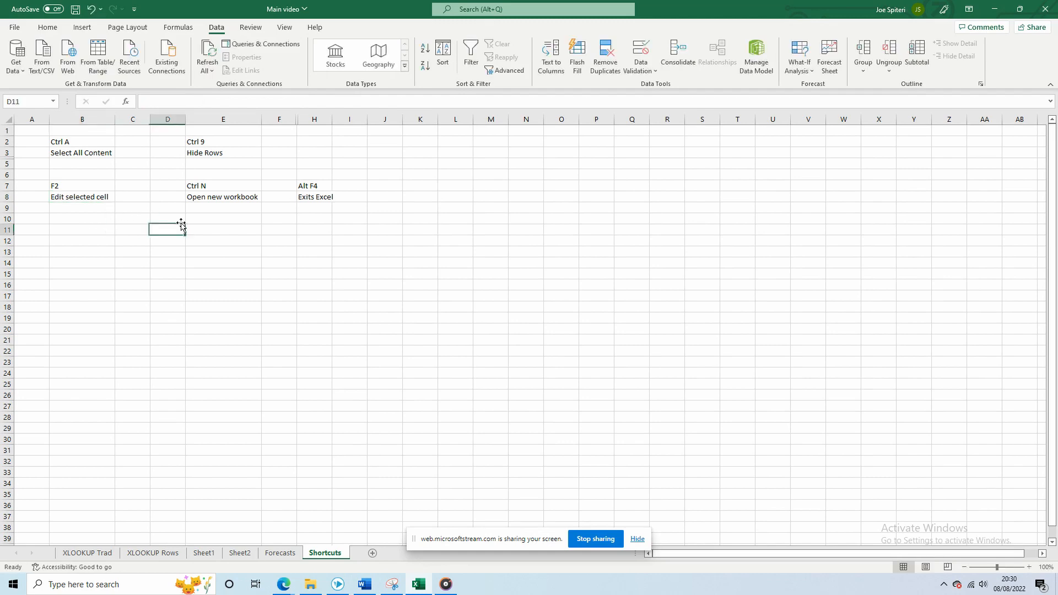
key(ctrl+n)
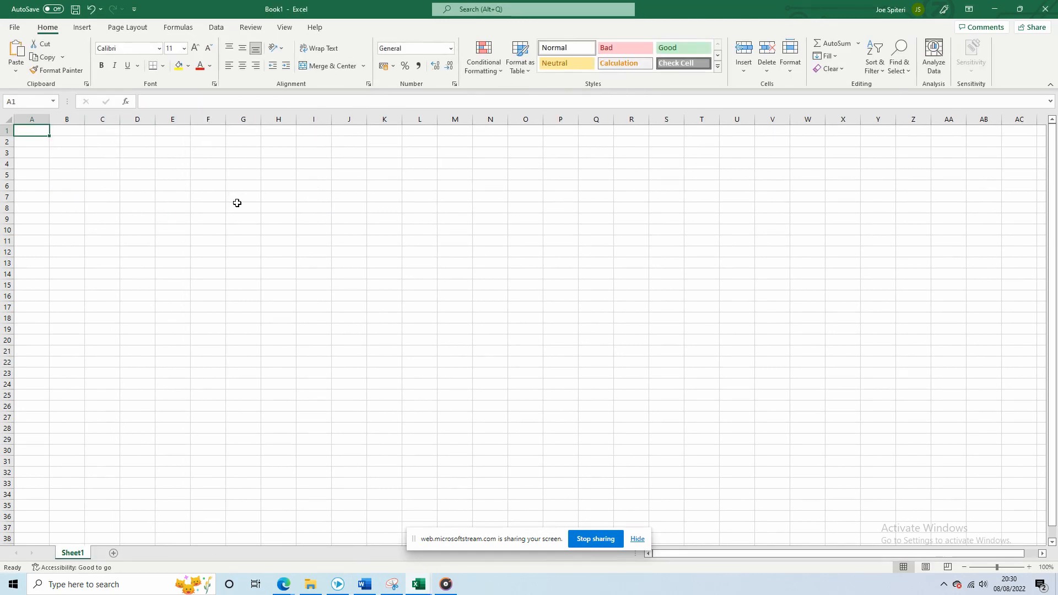